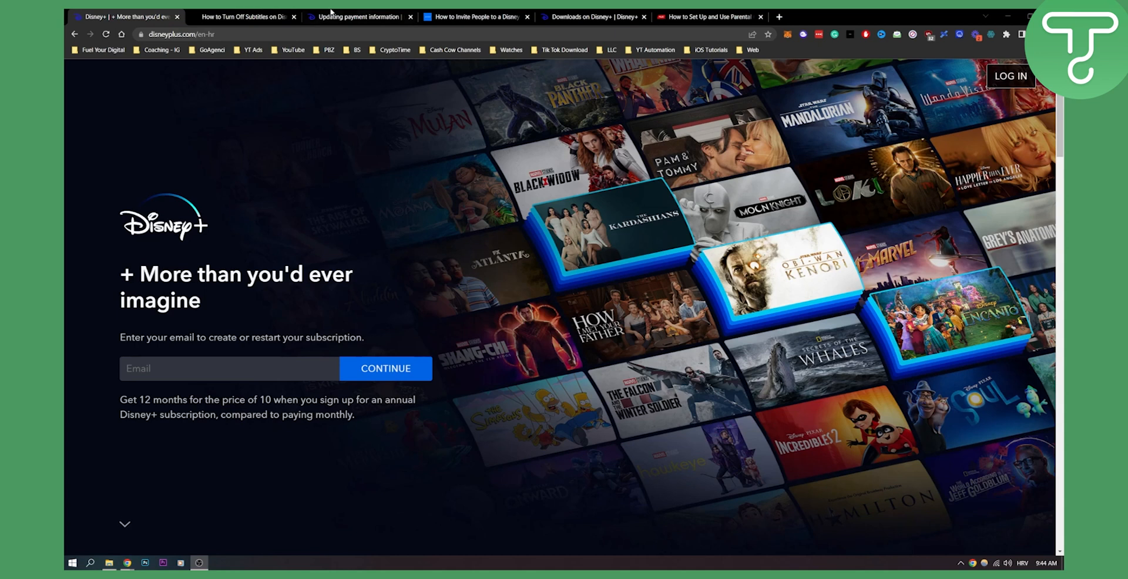
Switch to the Rev Disney Plus subtitles tab and scroll to the web browser and Android steps.
click(244, 16)
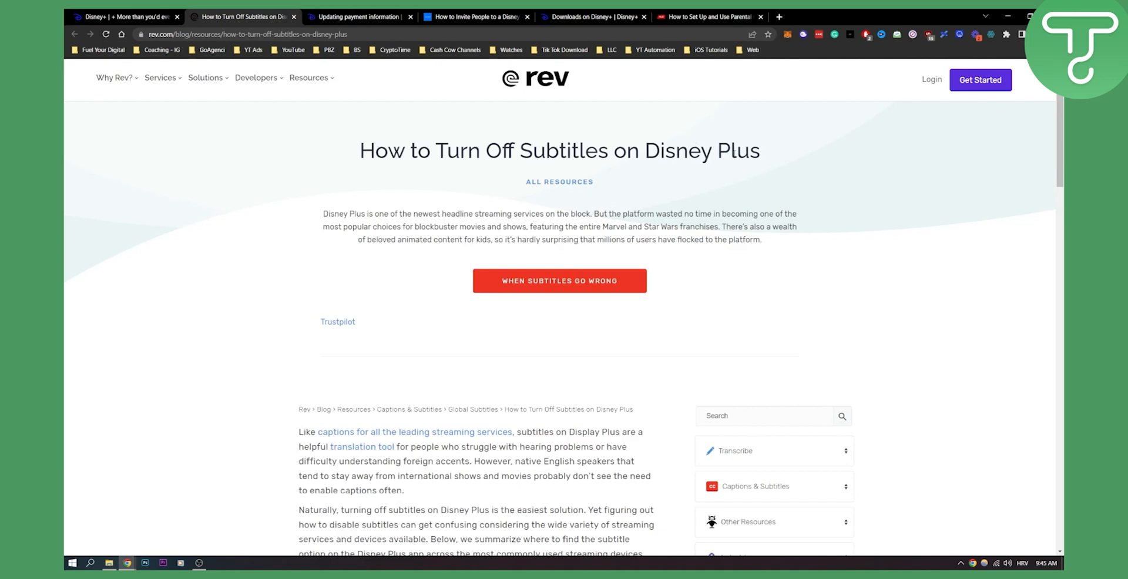
scroll(down, 3)
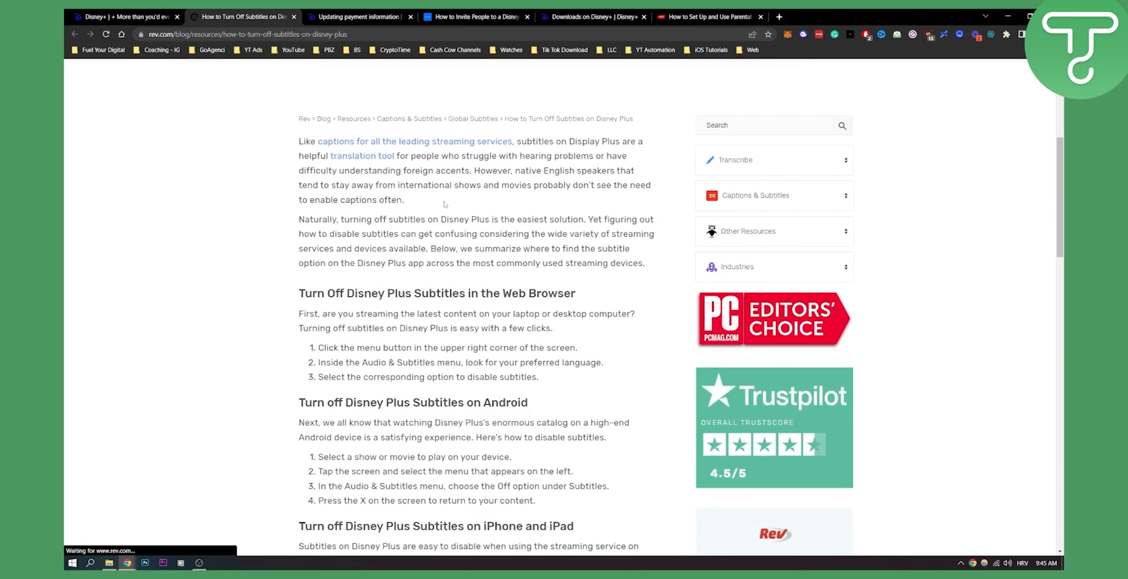
scroll(down, 3)
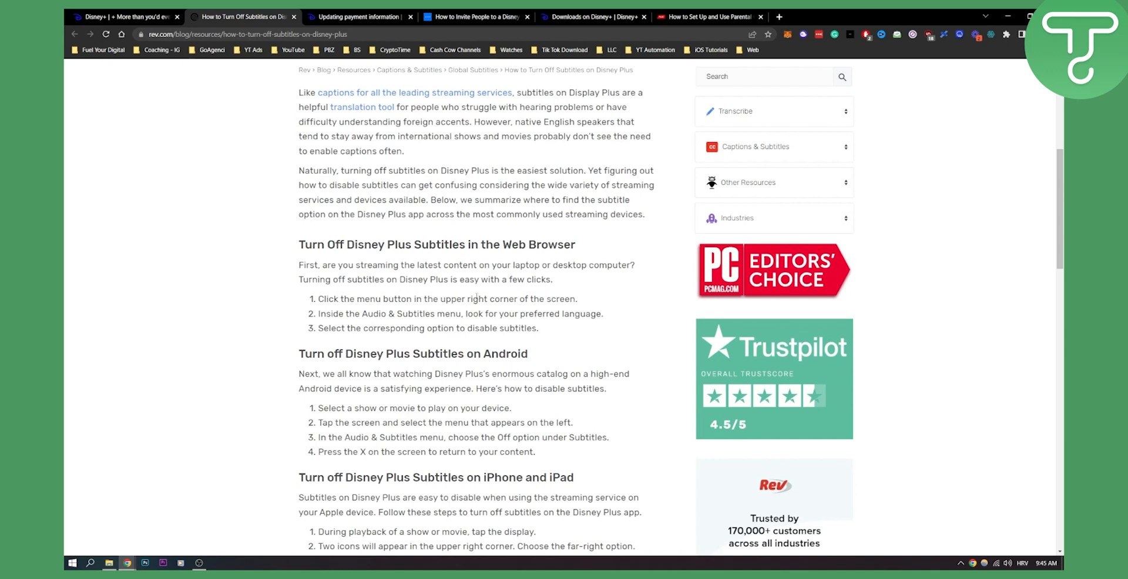
mouse_move(551, 294)
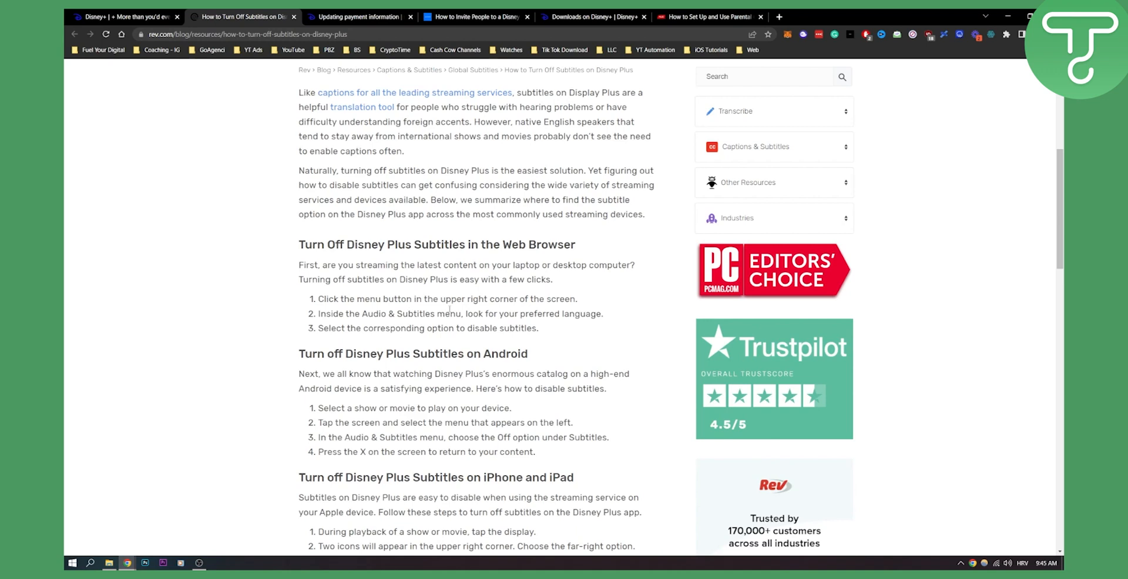
mouse_move(587, 313)
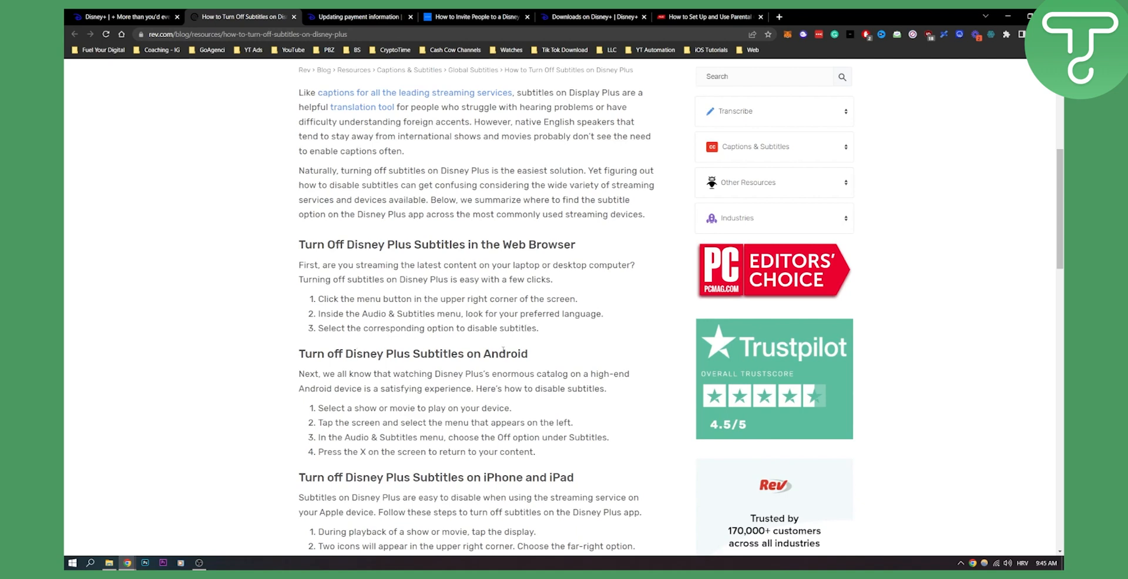
Scroll down until the iPhone and iPad steps are fully visible, with Apple TV below.
scroll(down, 3)
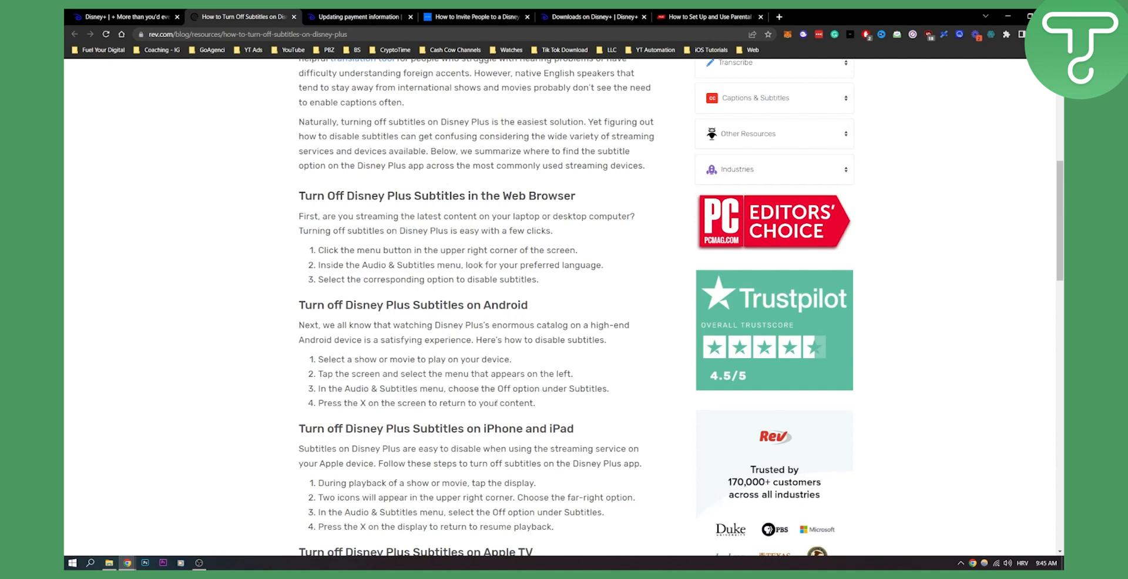
scroll(down, 3)
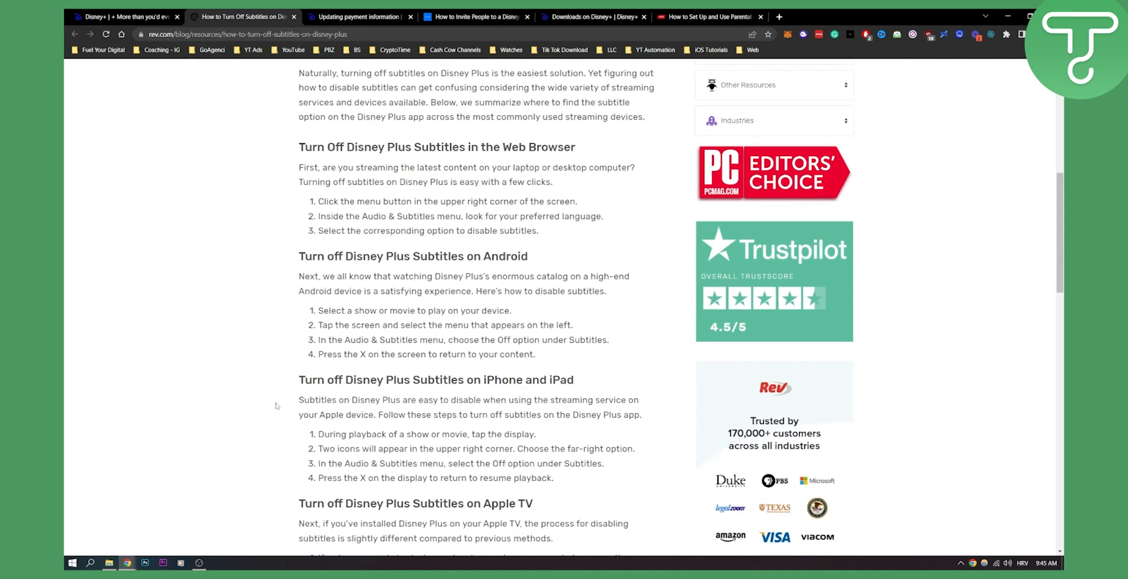
scroll(down, 3)
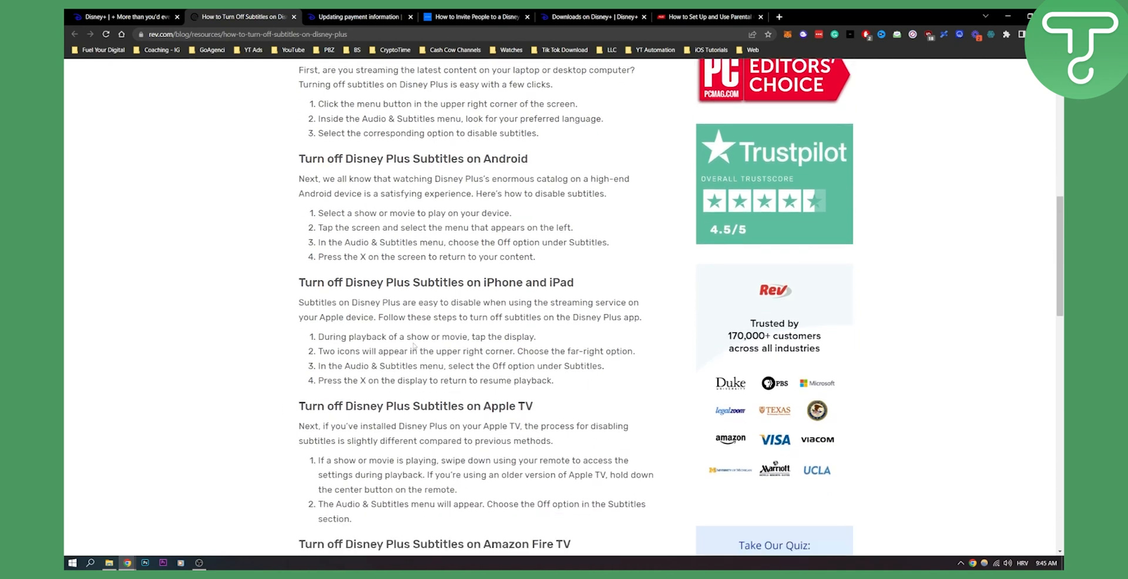
scroll(down, 3)
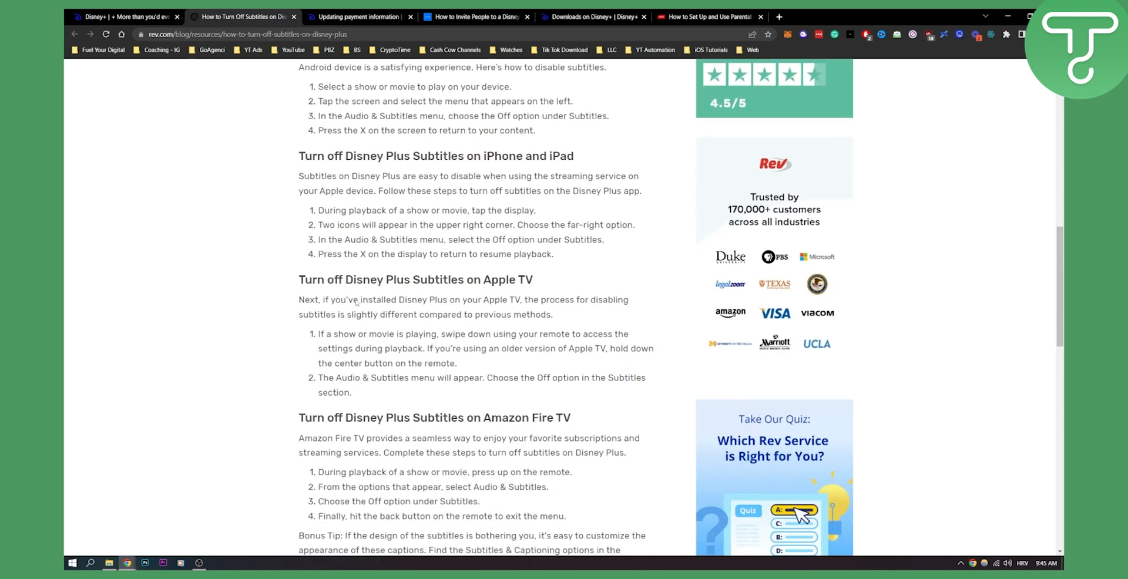
scroll(down, 3)
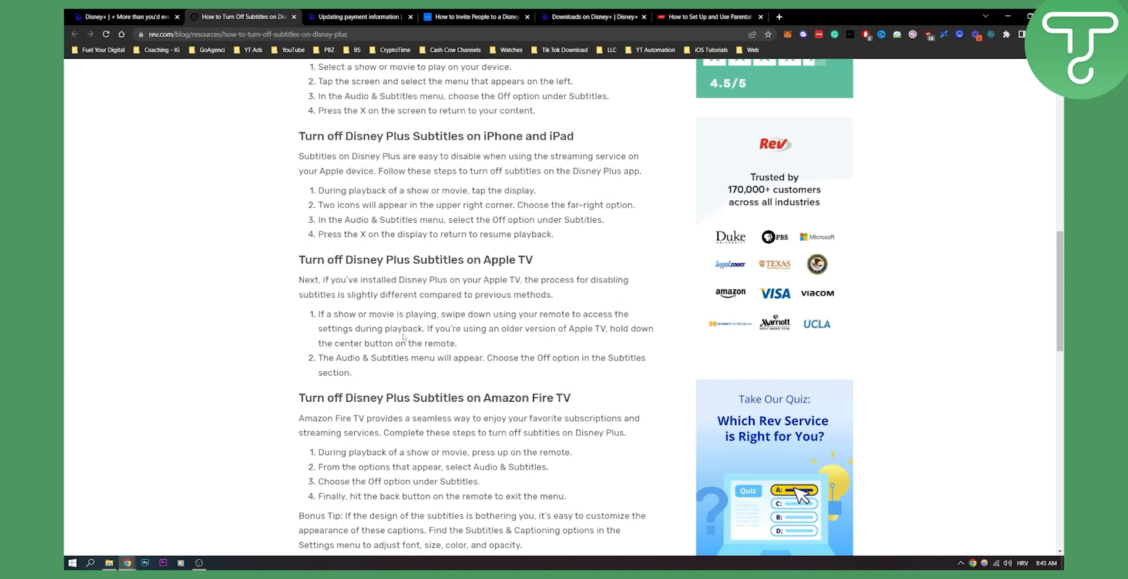
mouse_move(504, 324)
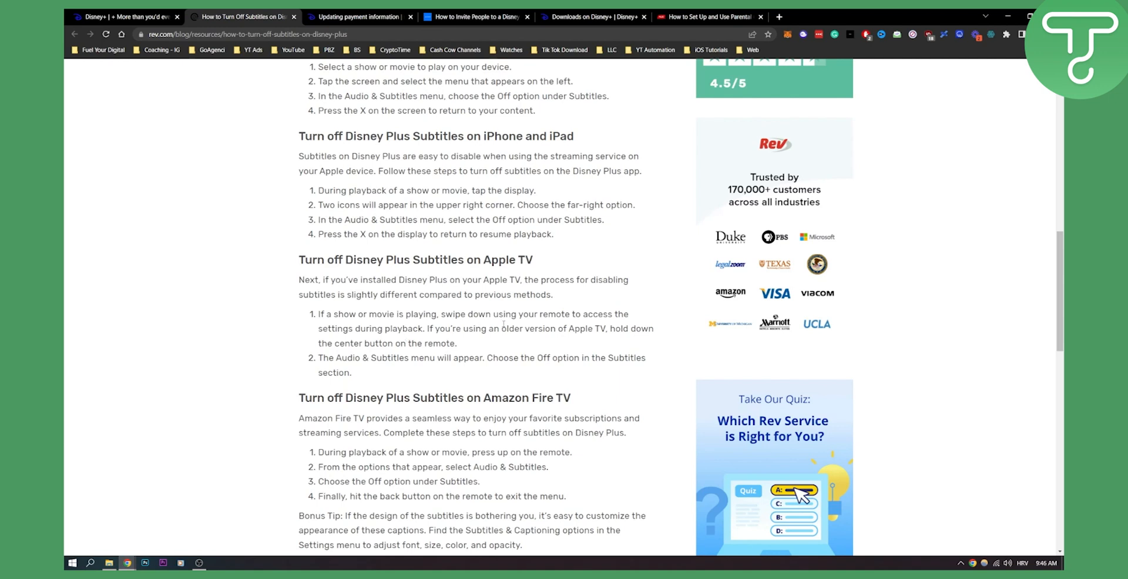
mouse_move(503, 323)
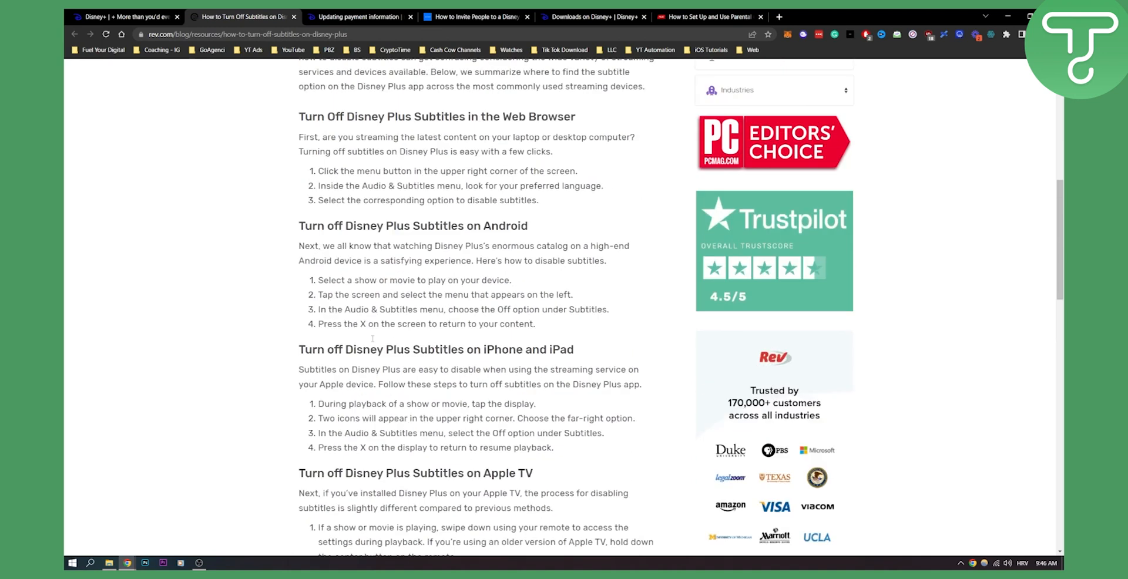
Scroll back up to the article's title and introduction.
scroll(up, 3)
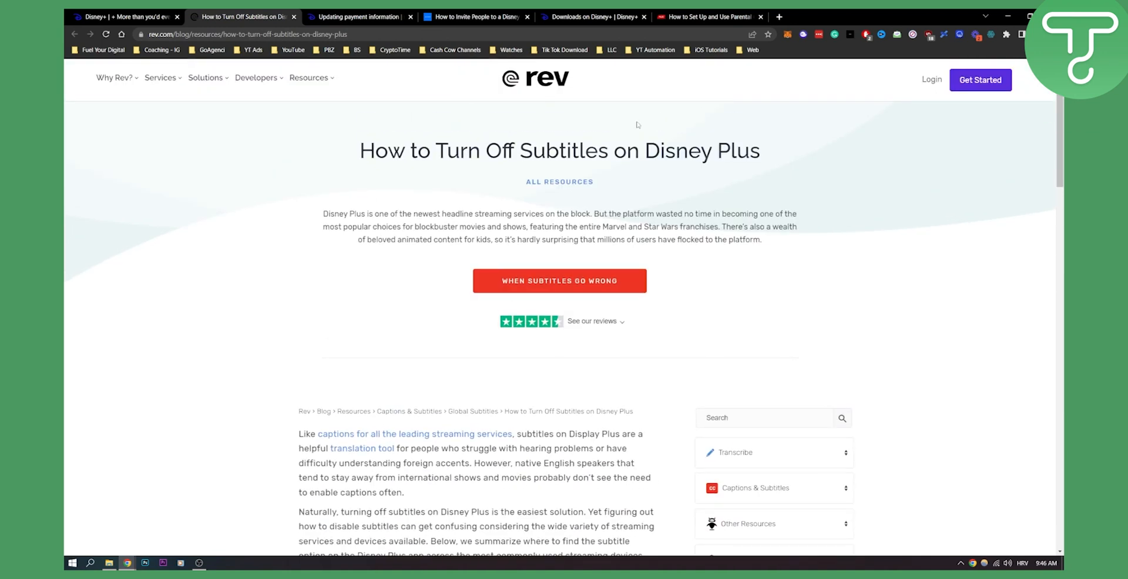
mouse_move(839, 121)
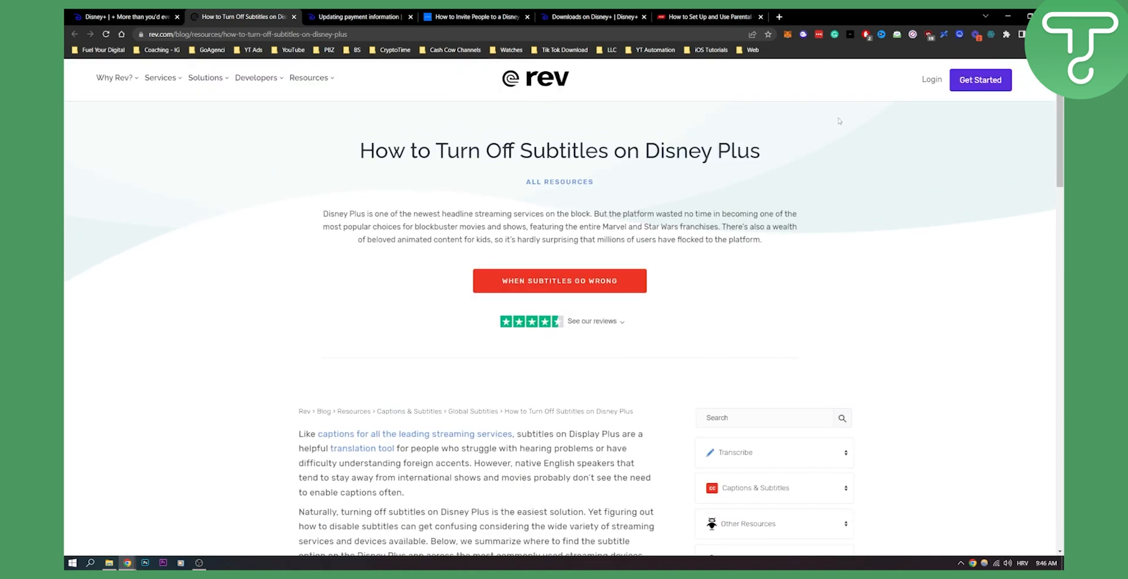